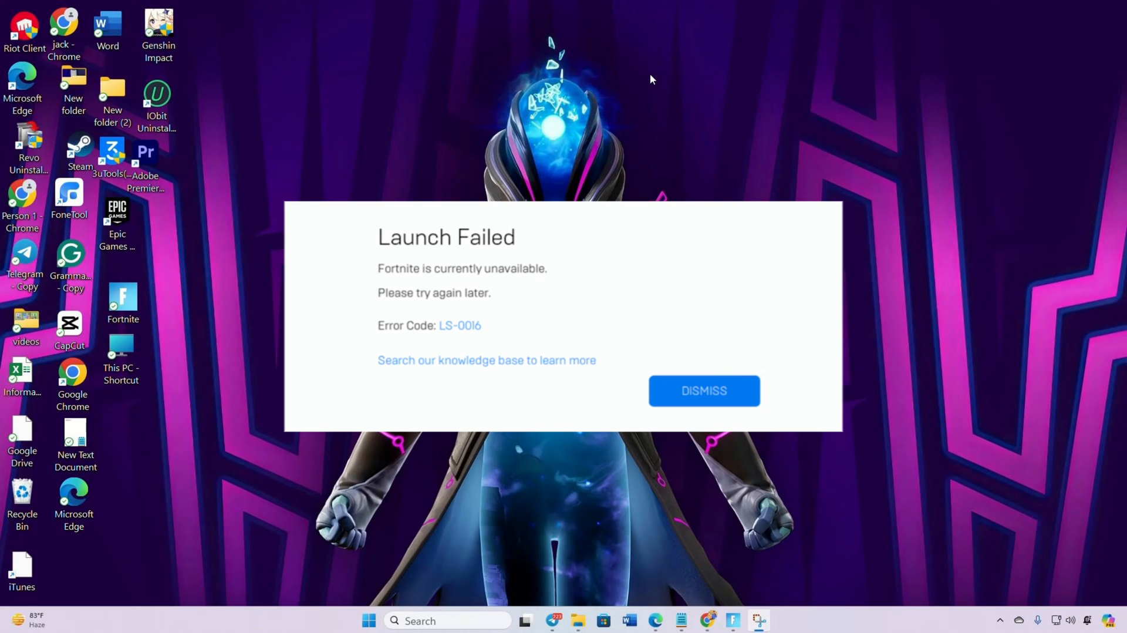
mouse_move(723, 381)
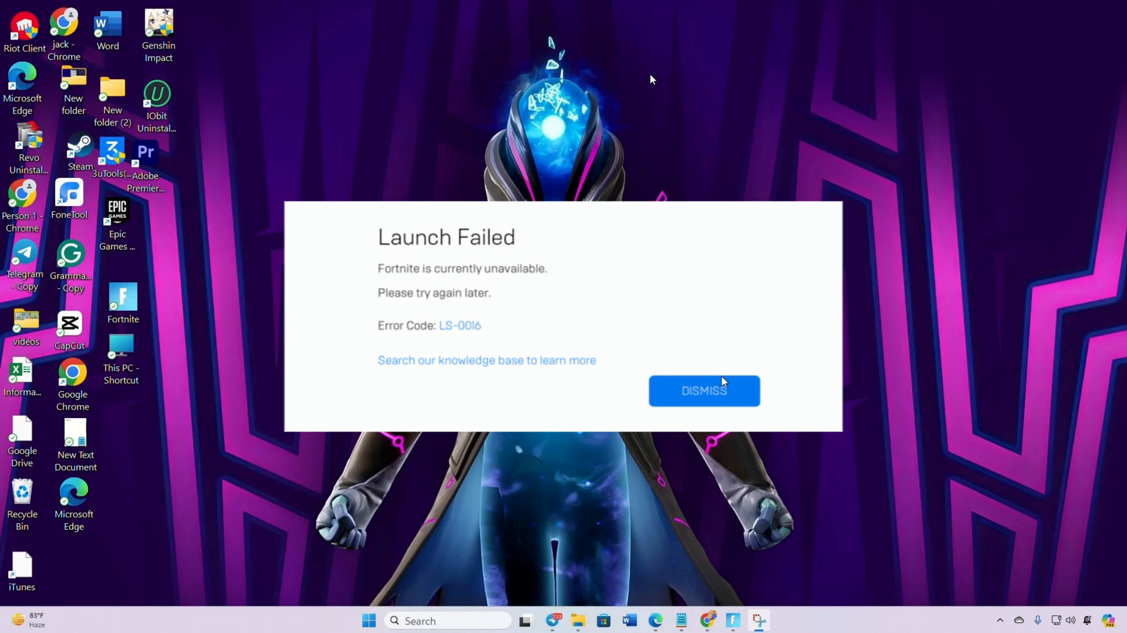
Dismiss the Fortnite Launch Failed LS-0016 error dialog.
click(704, 390)
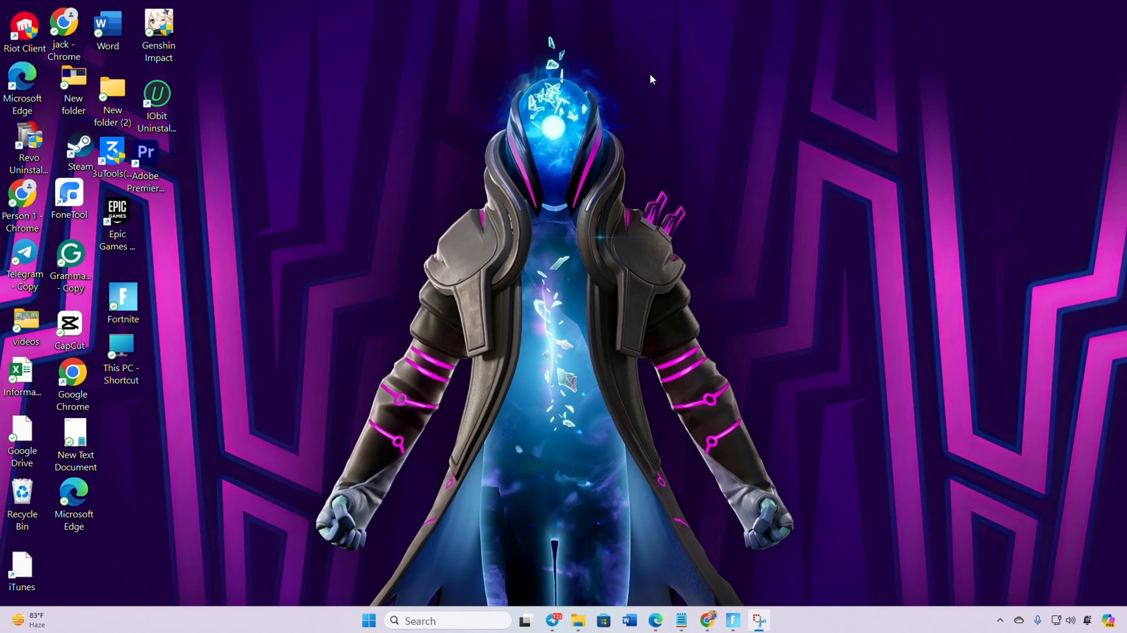
mouse_move(917, 584)
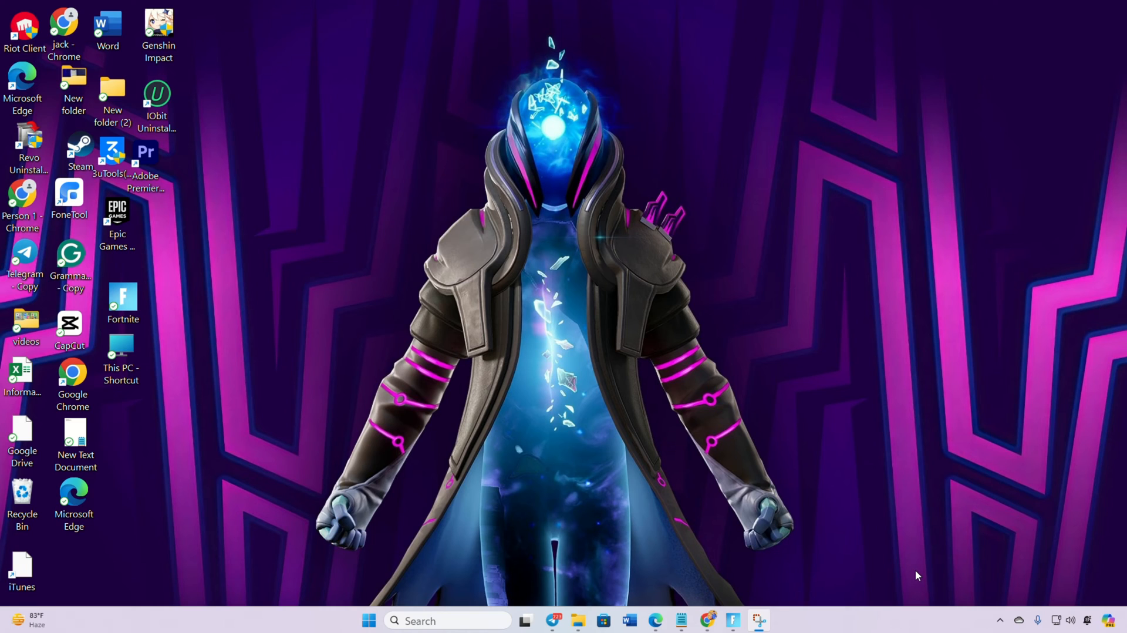
mouse_move(1006, 623)
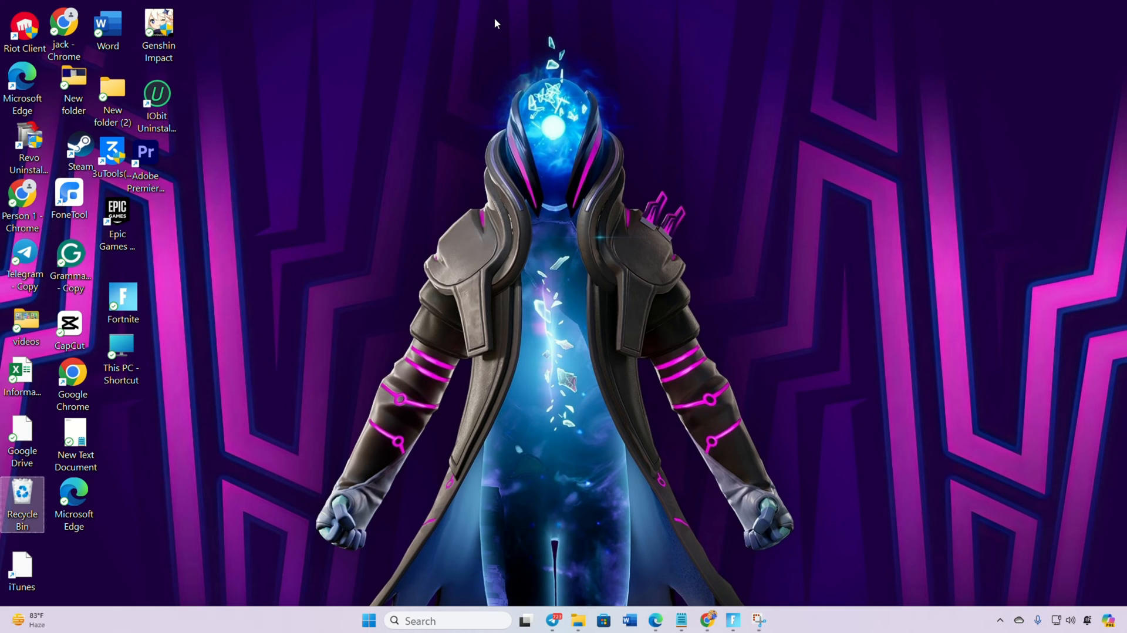
Start verifying Fortnite's files via Manage in Epic Games Launcher, then close the launcher.
double_click(117, 212)
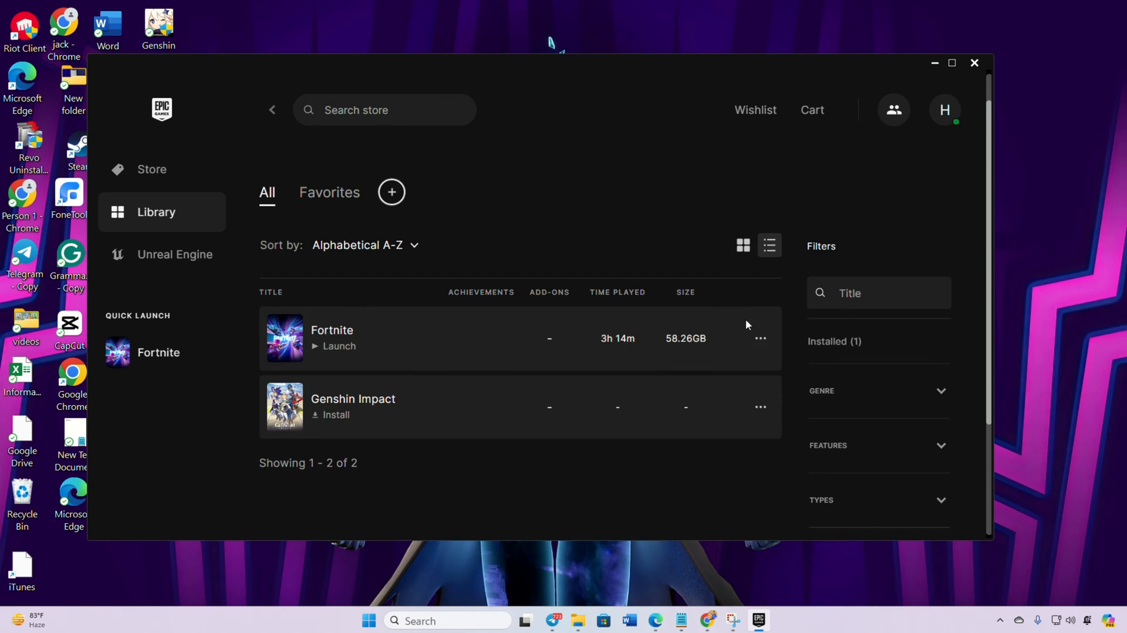
click(759, 338)
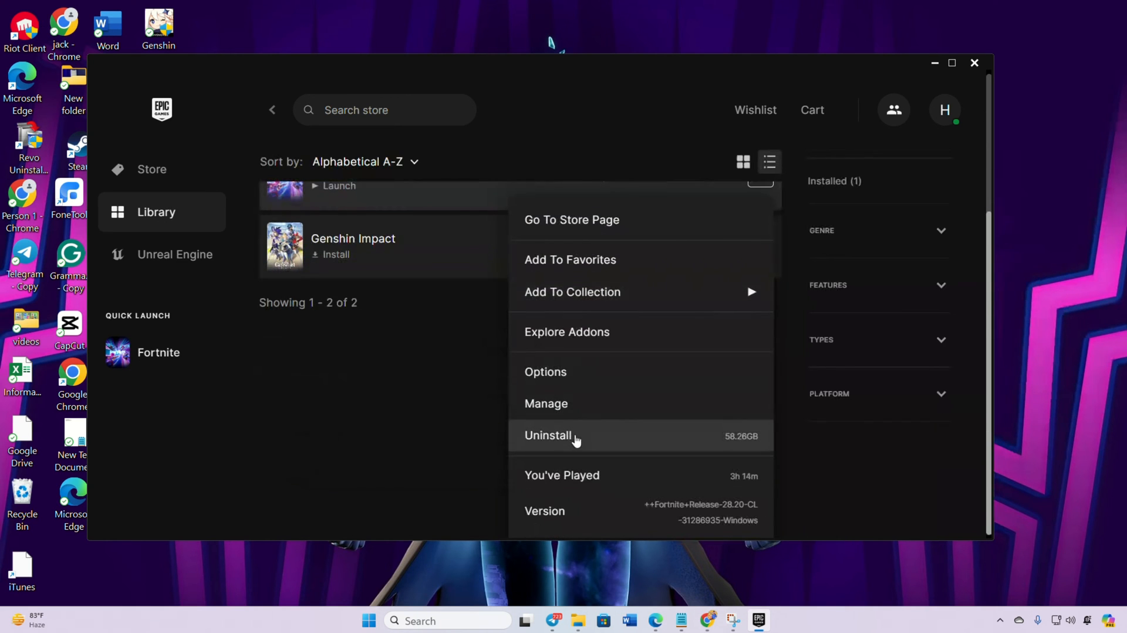
mouse_move(582, 403)
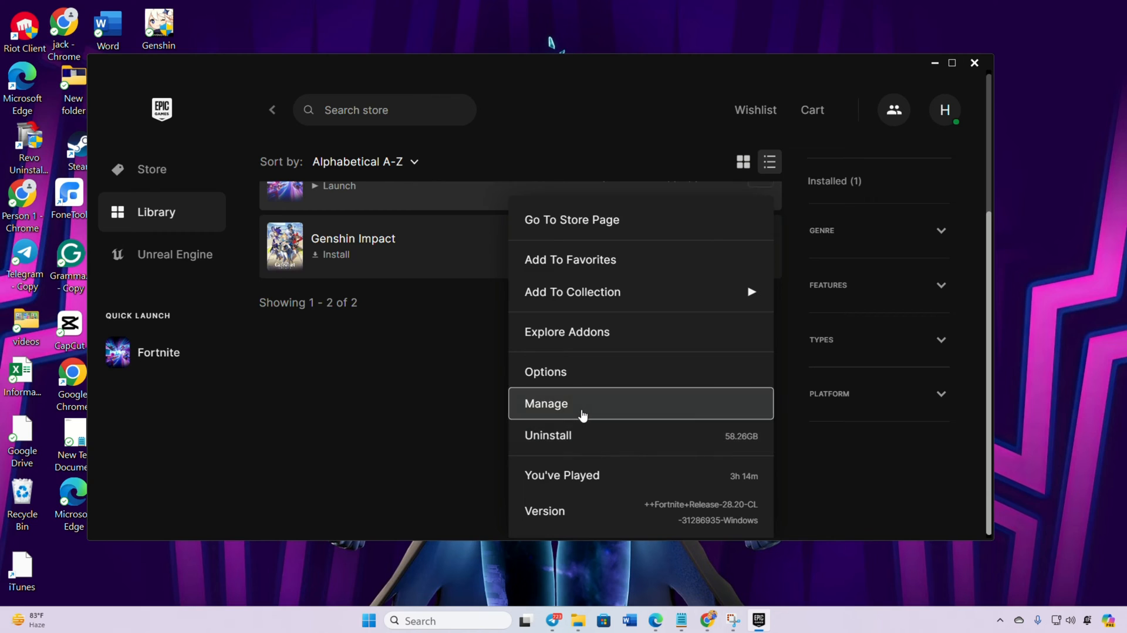
click(546, 403)
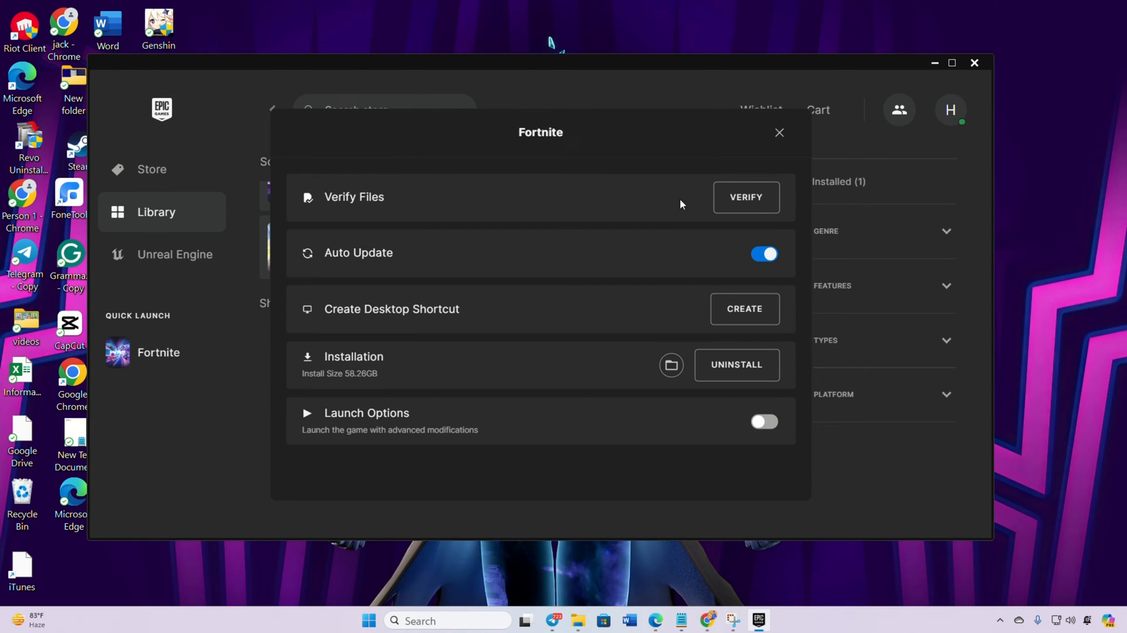
click(779, 133)
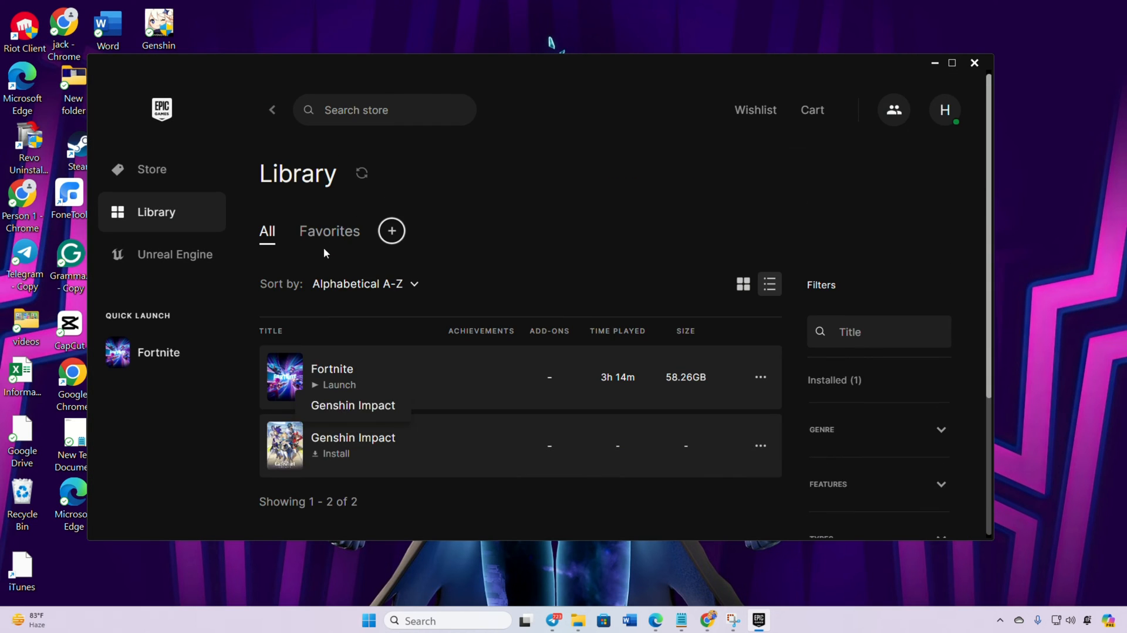
click(339, 384)
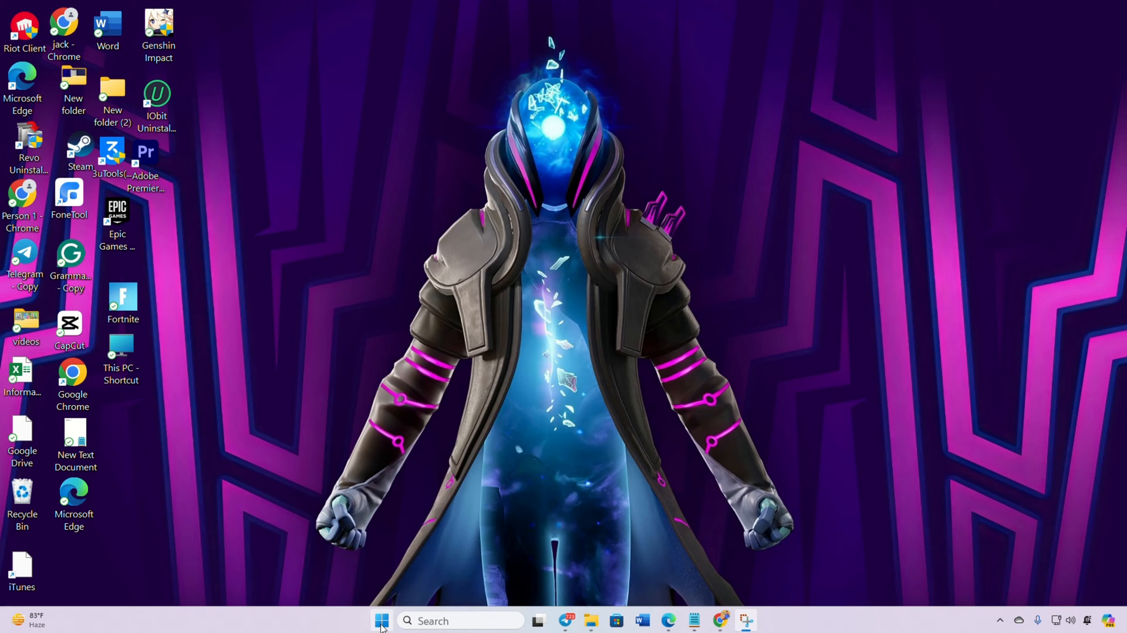
Exit the Epic Games Launcher from its hidden system tray icon.
click(382, 620)
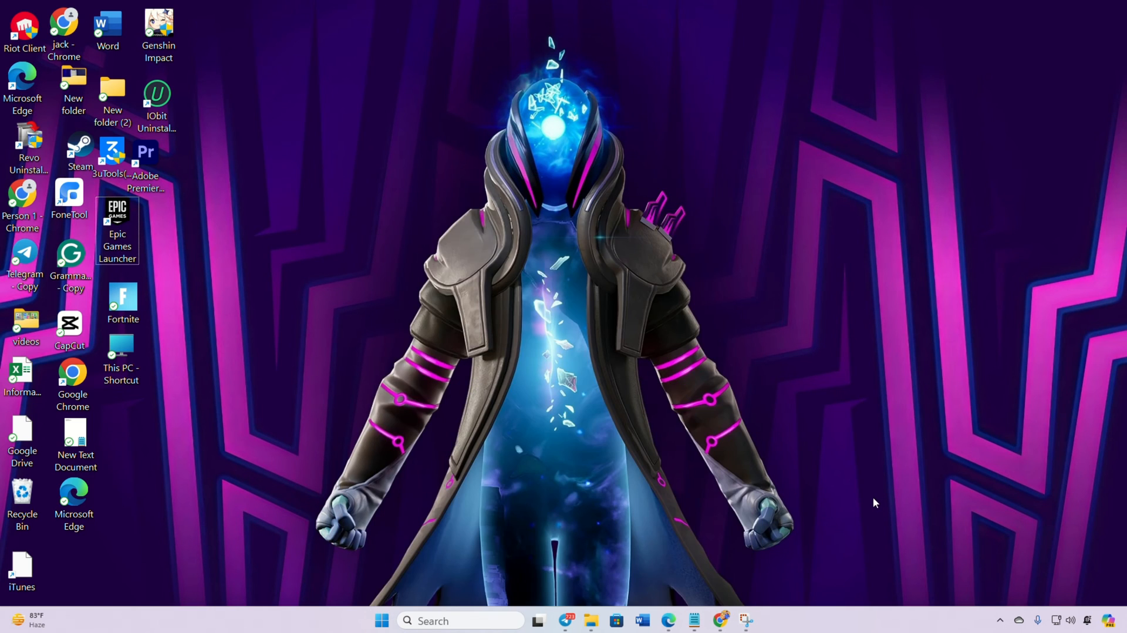
mouse_move(604, 272)
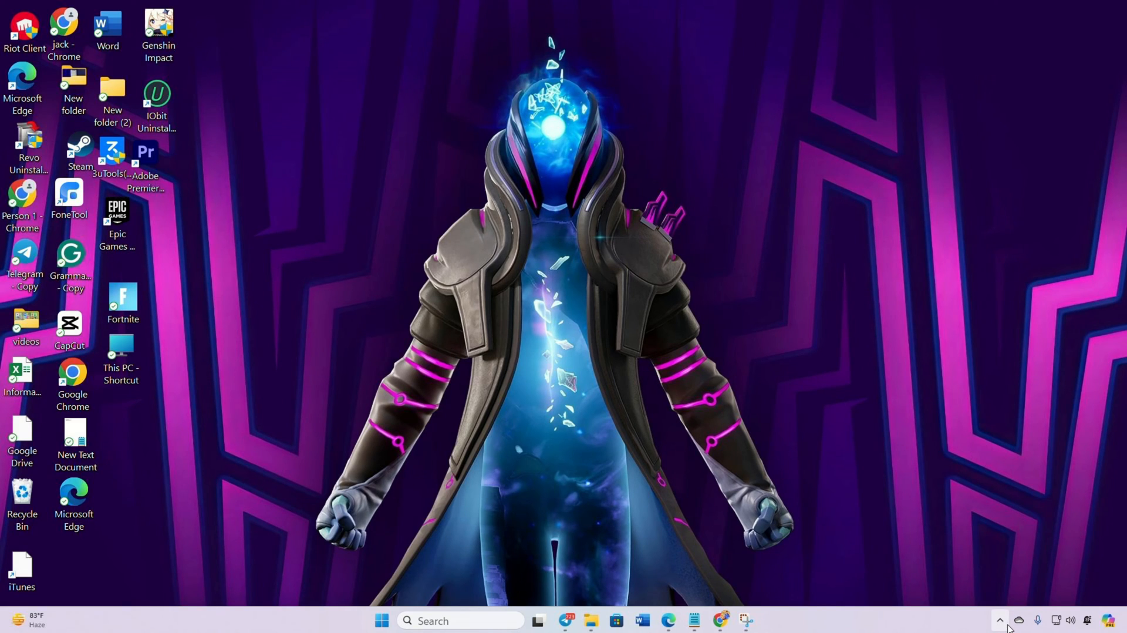
right_click(953, 559)
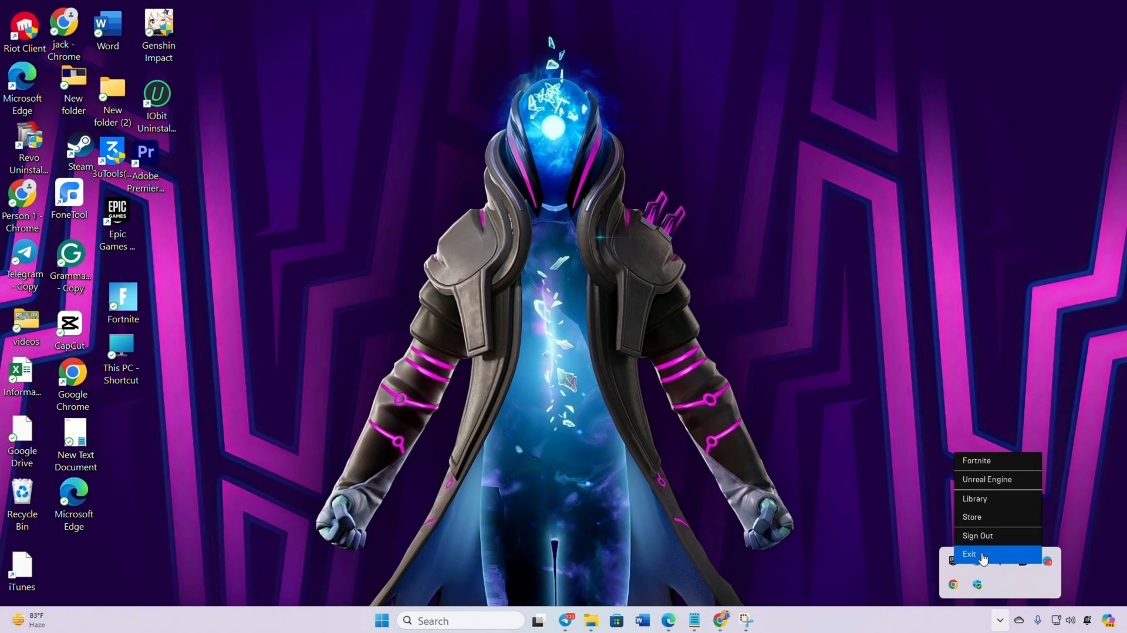
click(970, 553)
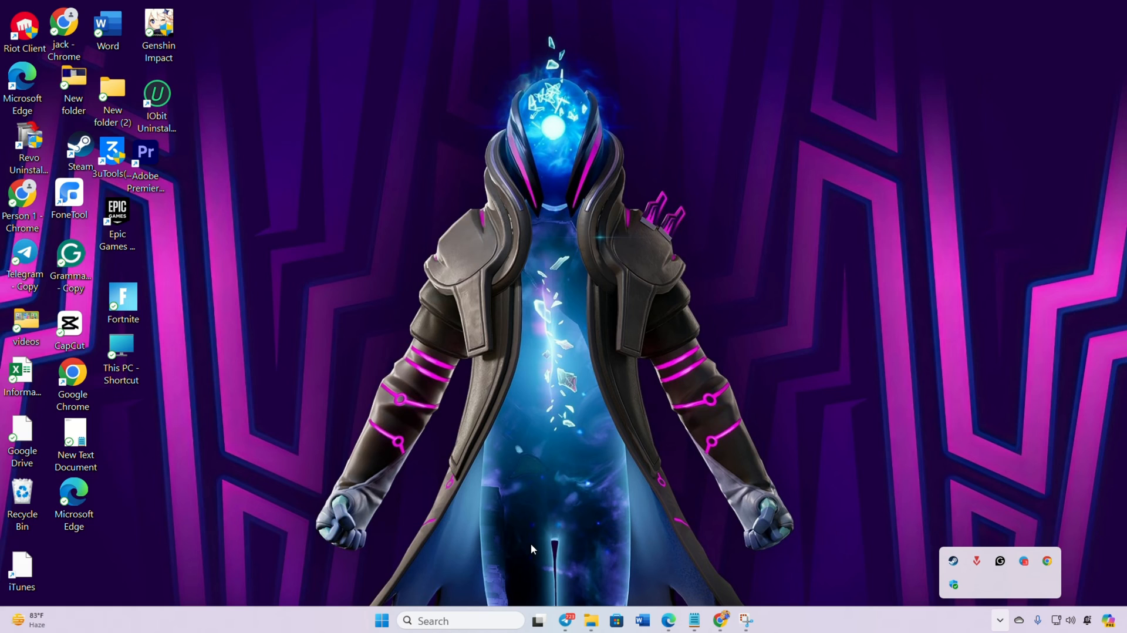
Search for cmd to launch Command Prompt as administrator.
click(461, 620)
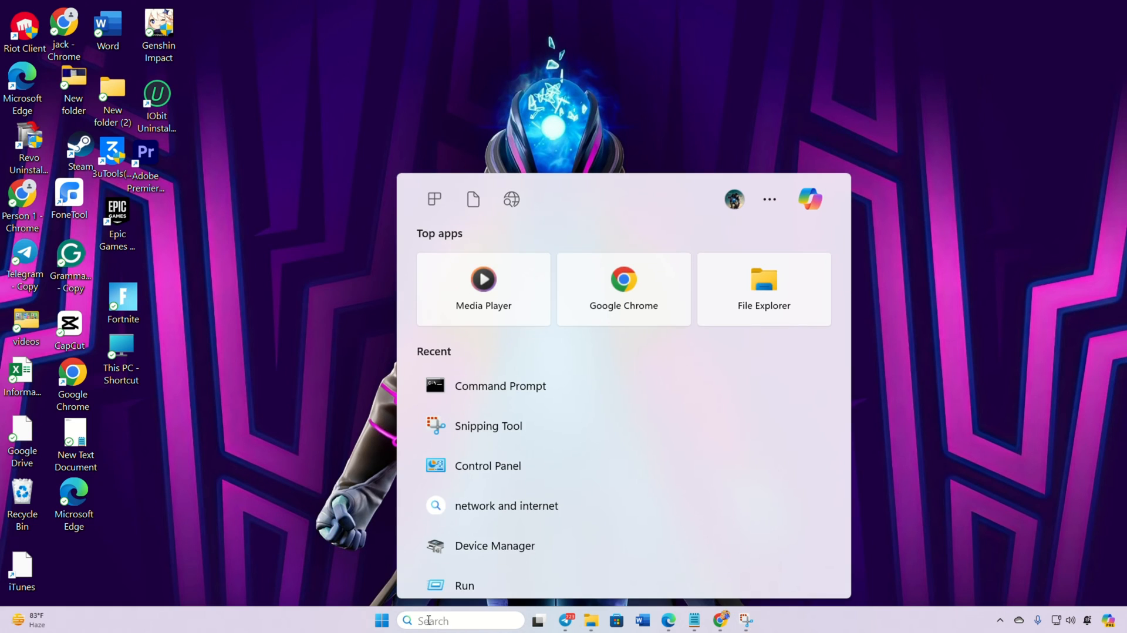
text(cmd)
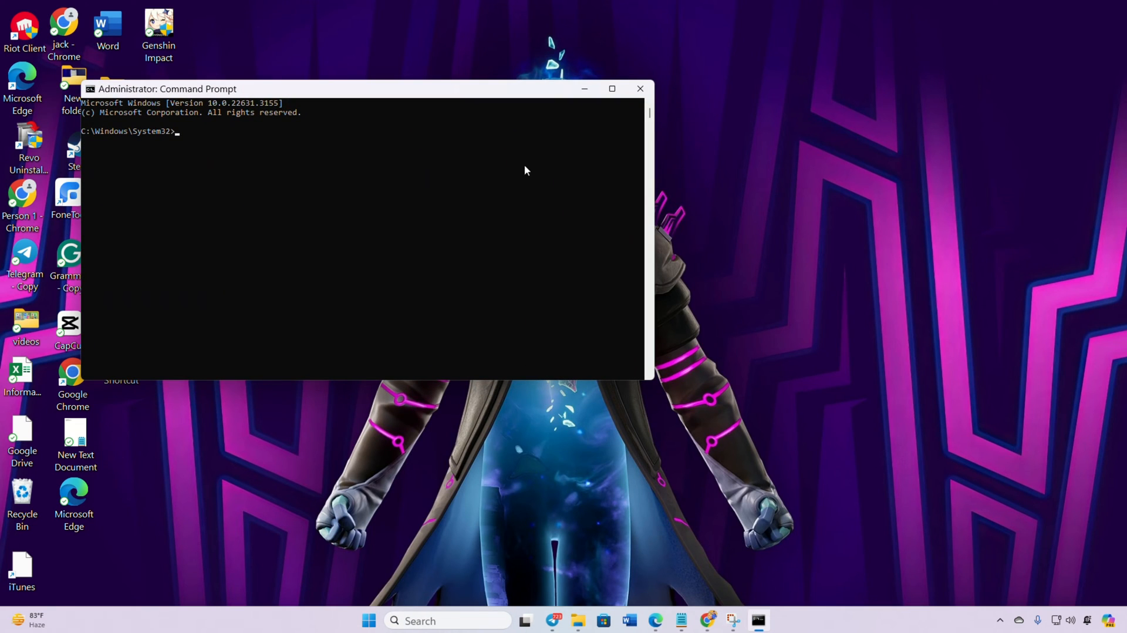
Run netsh winsock reset and ipconfig /flushdns.
text(netsh winsock reset)
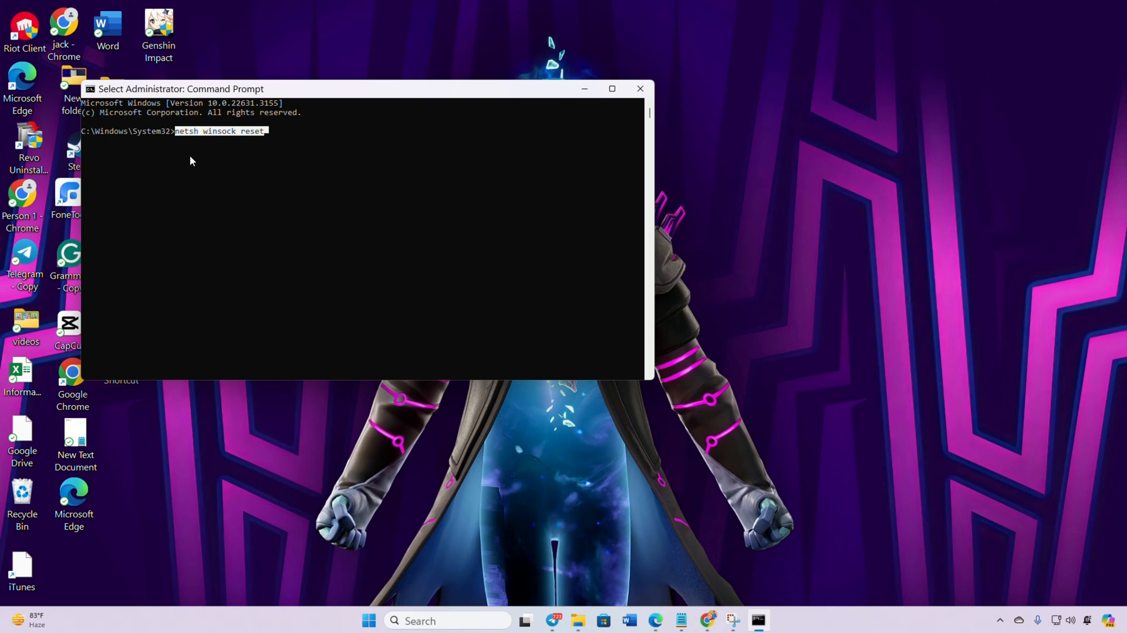
key(Return)
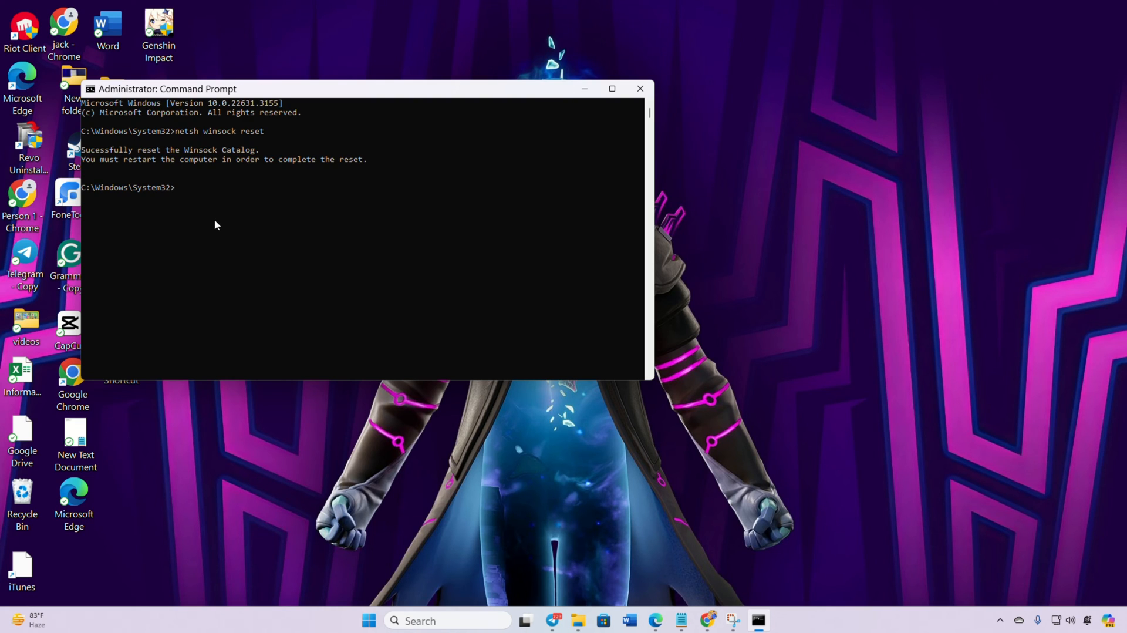
text(ipconfig /flushdns)
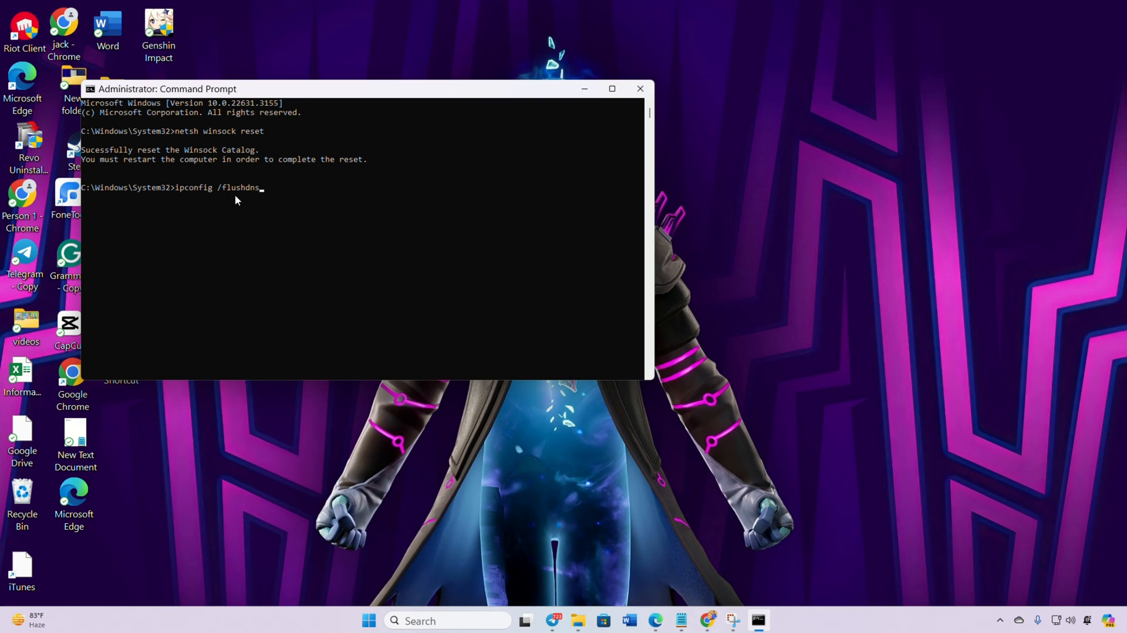
key(Return)
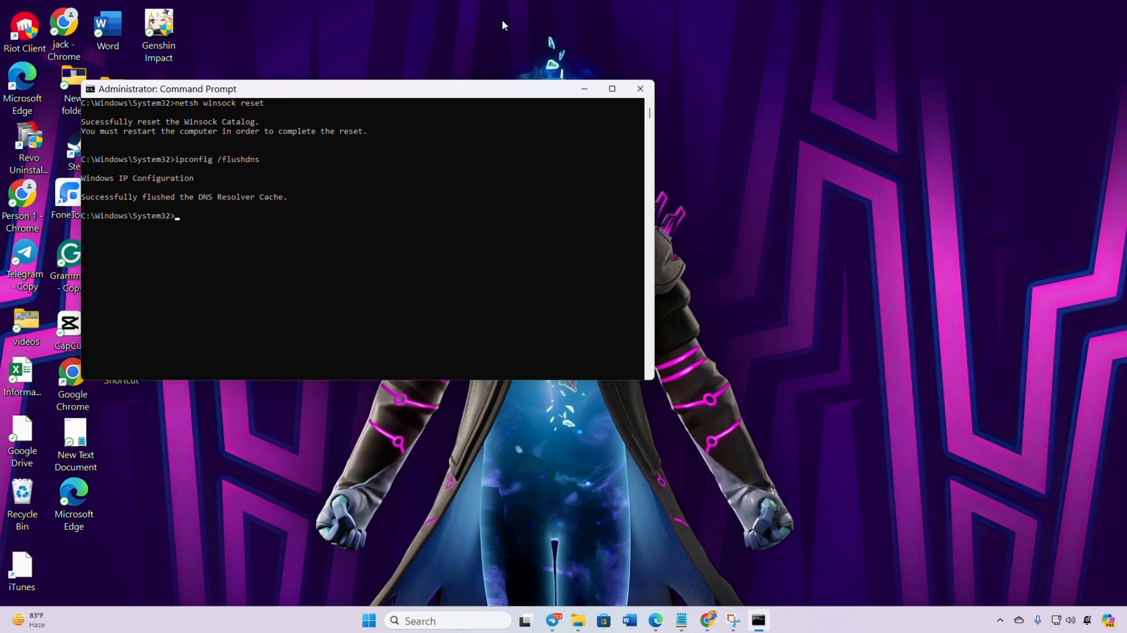
mouse_move(182, 222)
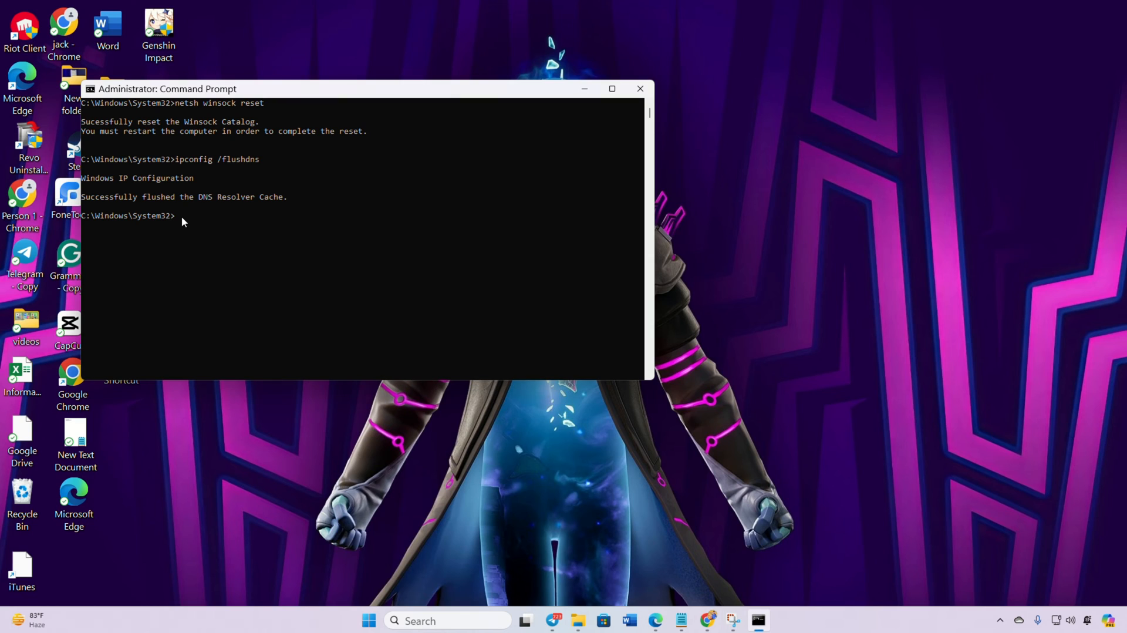
Run ipconfig /release and netsh int ip reset, then close the admin window.
text(ipconfig /release)
text(ipconfig /renew)
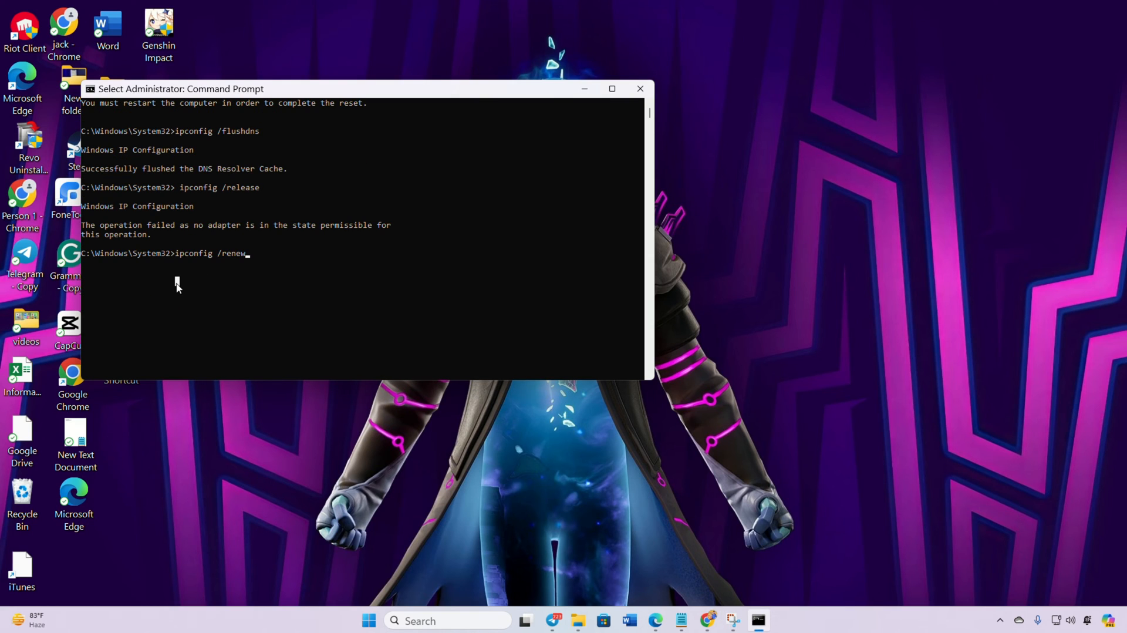
key(Return)
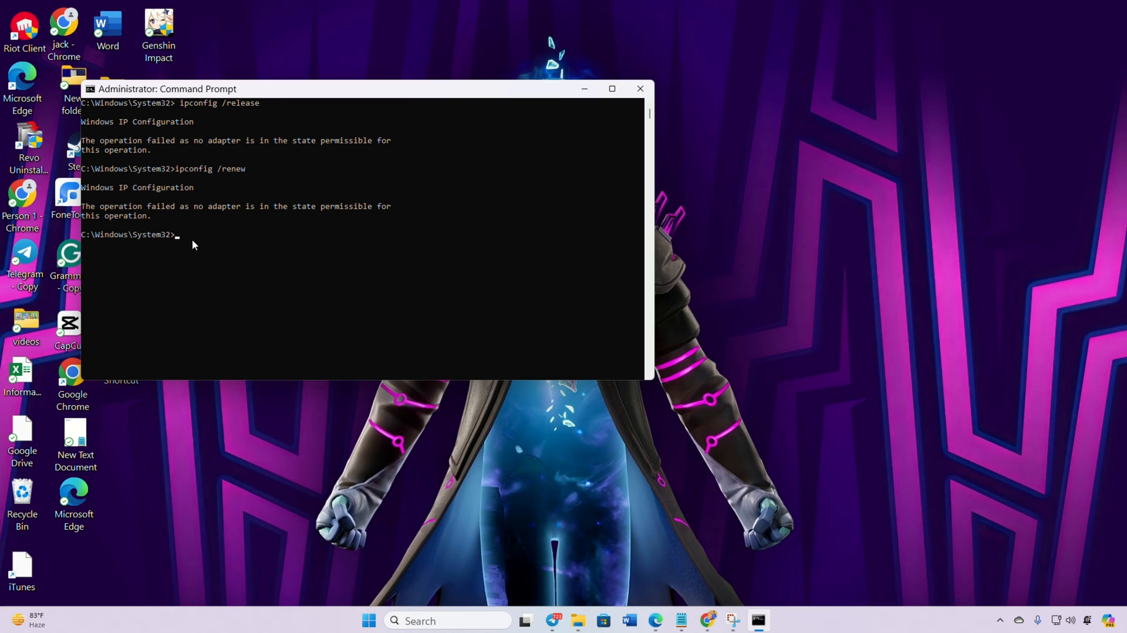
text(netsh int ip reset)
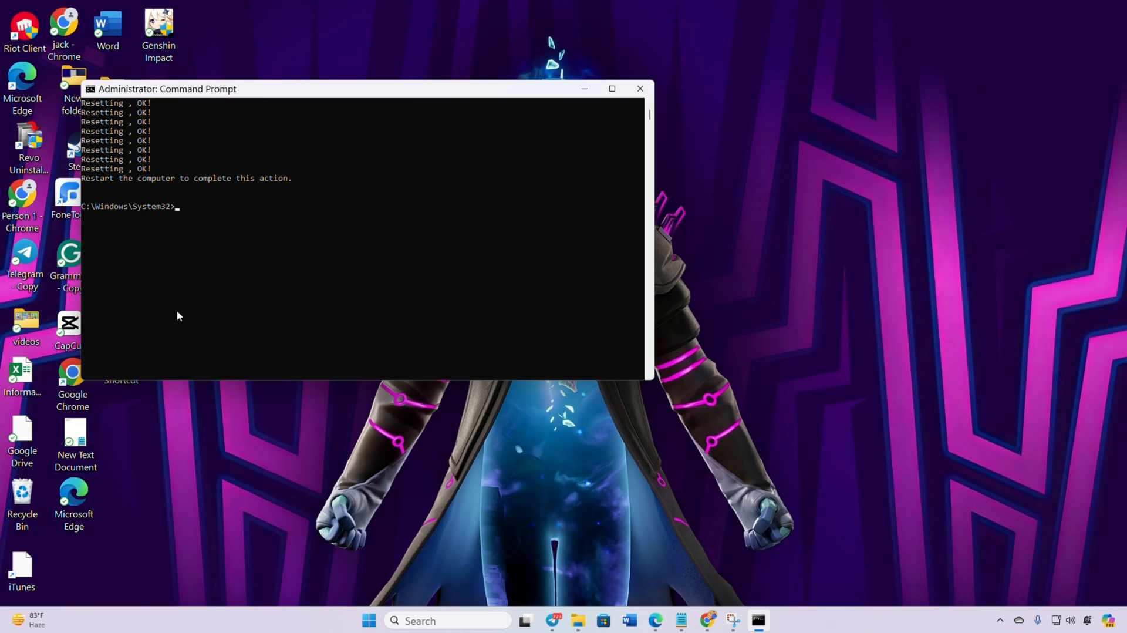
mouse_move(660, 93)
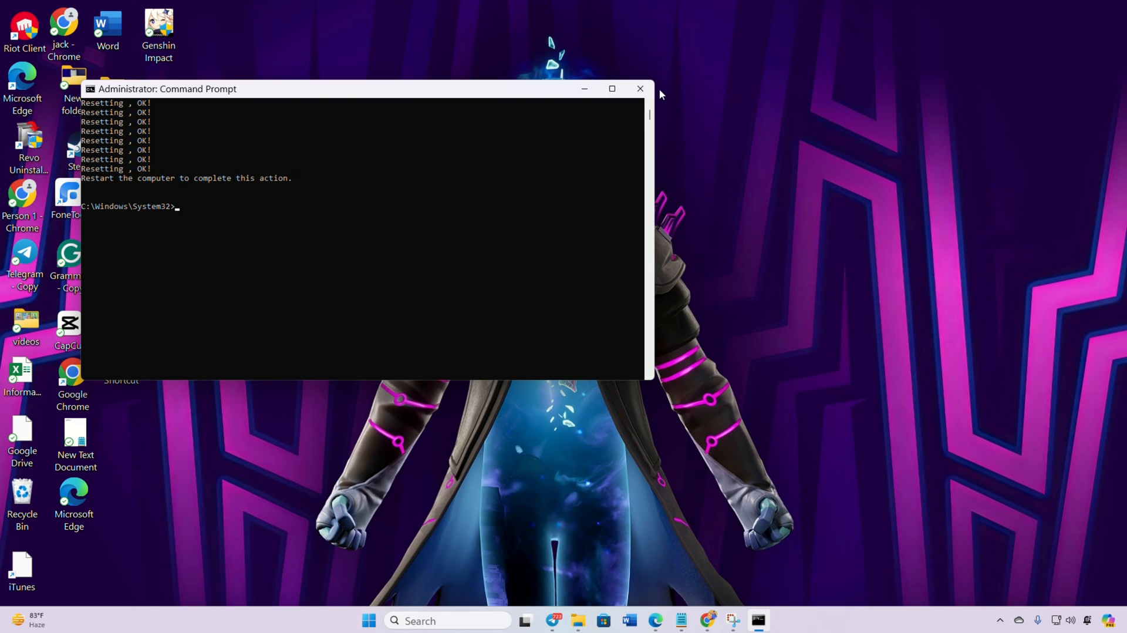
click(368, 620)
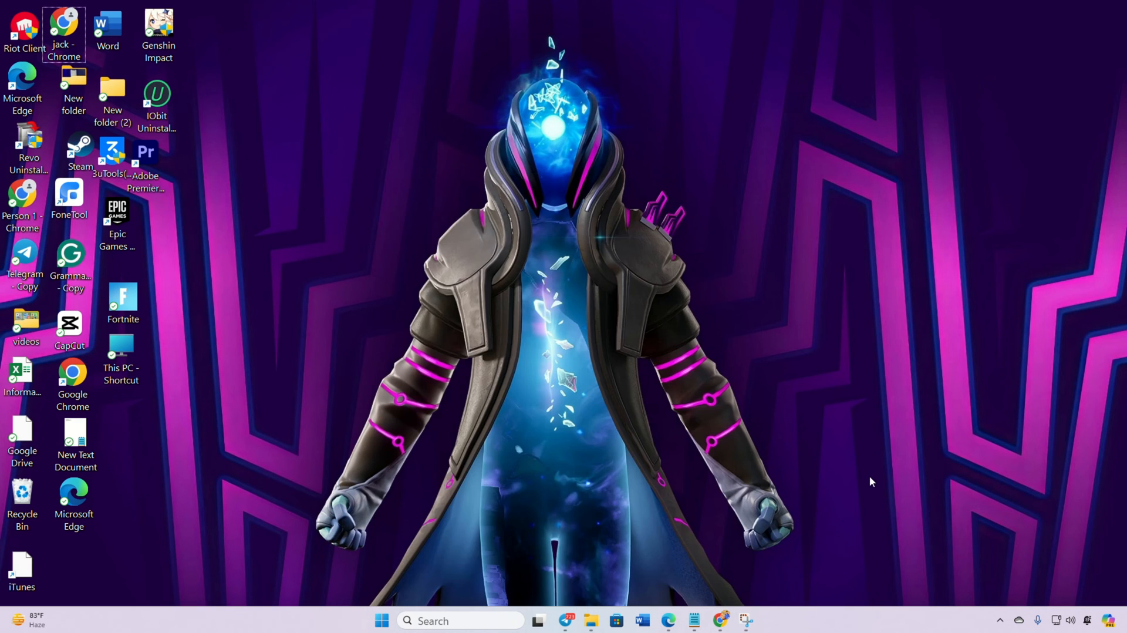
mouse_move(855, 480)
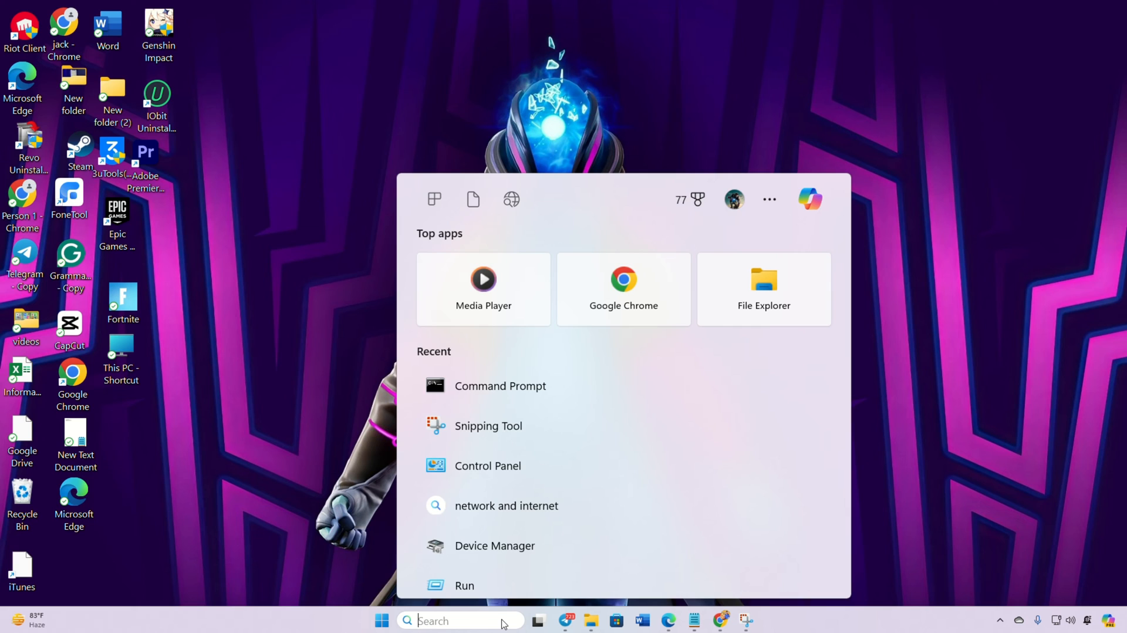
Open a regular Command Prompt from the recent search results.
click(499, 386)
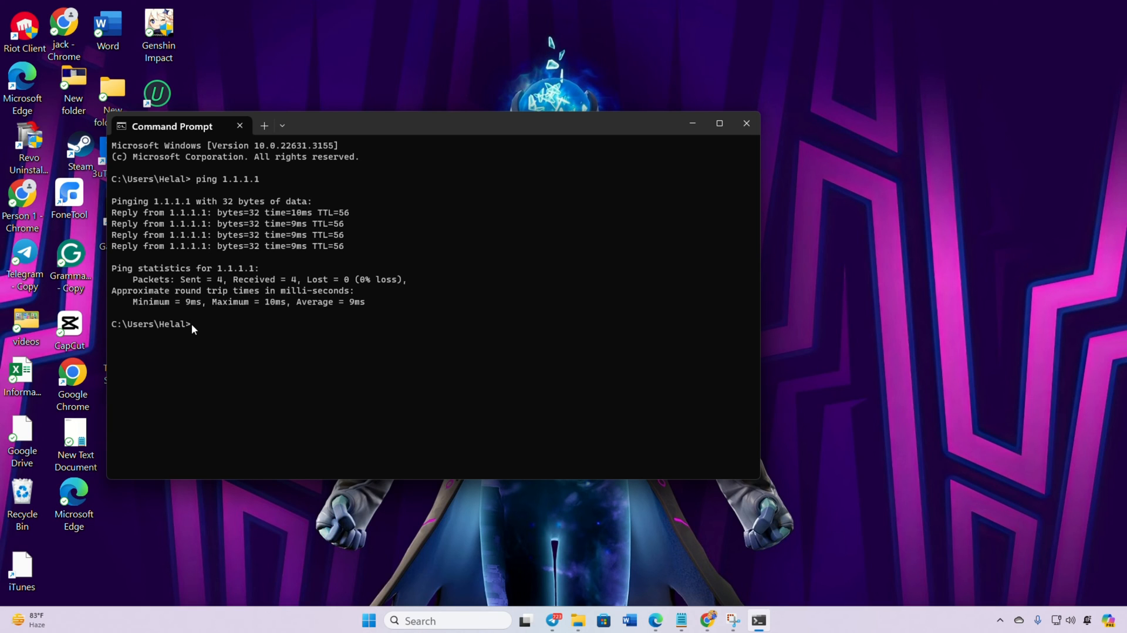
Ping 8.8.8.8 to check connectivity.
text(ping 8.8.8.8)
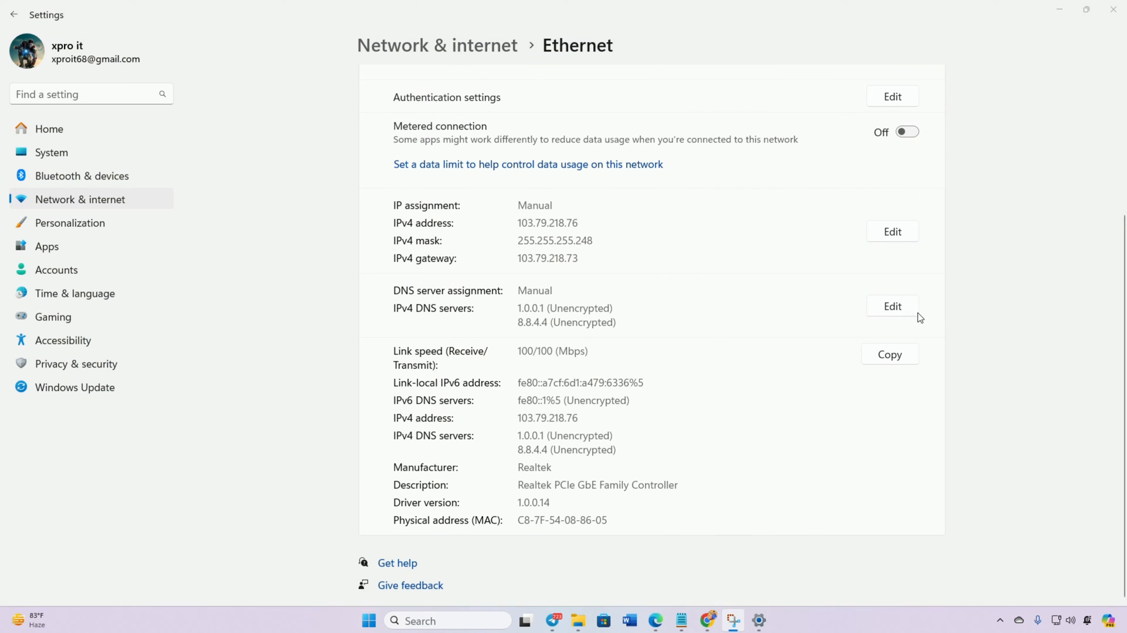
Set Ethernet DNS to manual IPv4 with preferred 1.1.1.1, save, and close Settings.
click(892, 306)
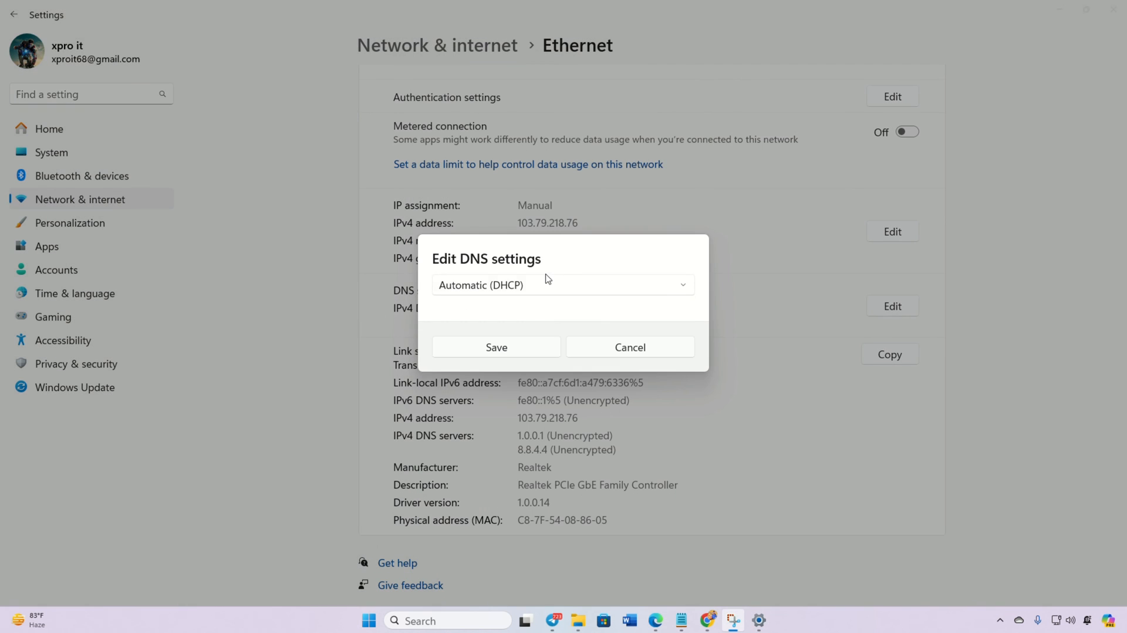
click(563, 284)
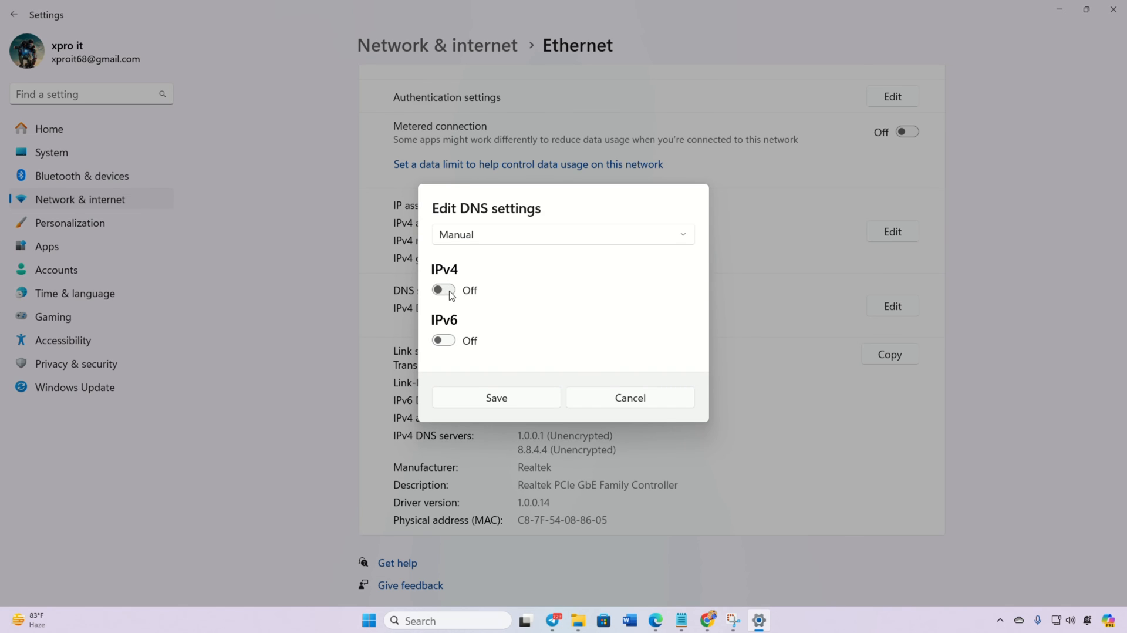
click(443, 290)
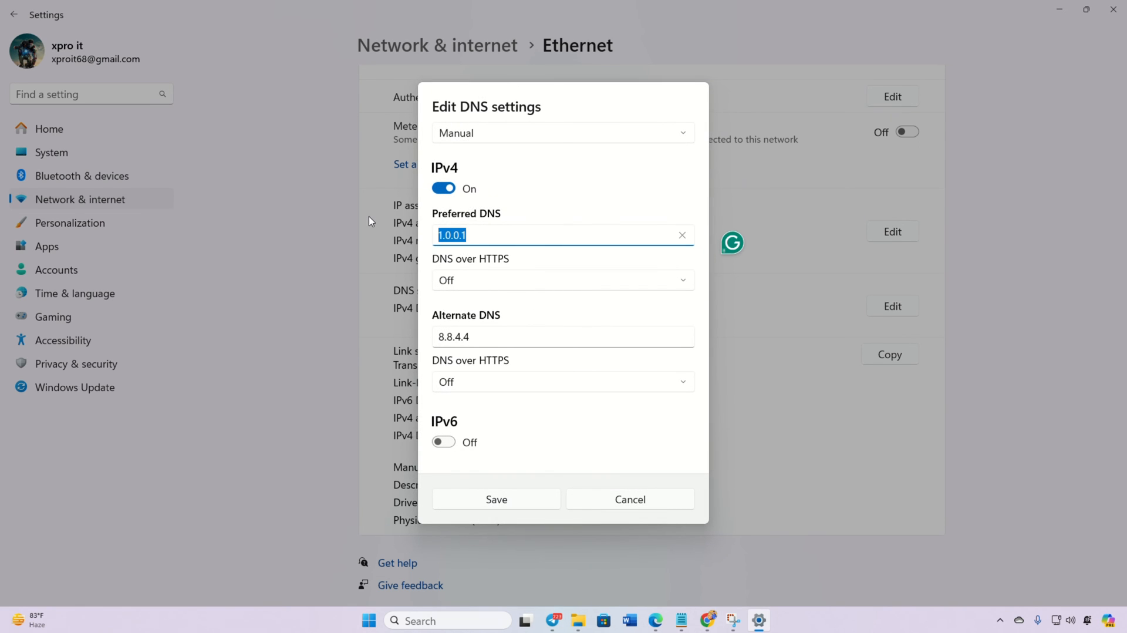
text(1.1.1.1)
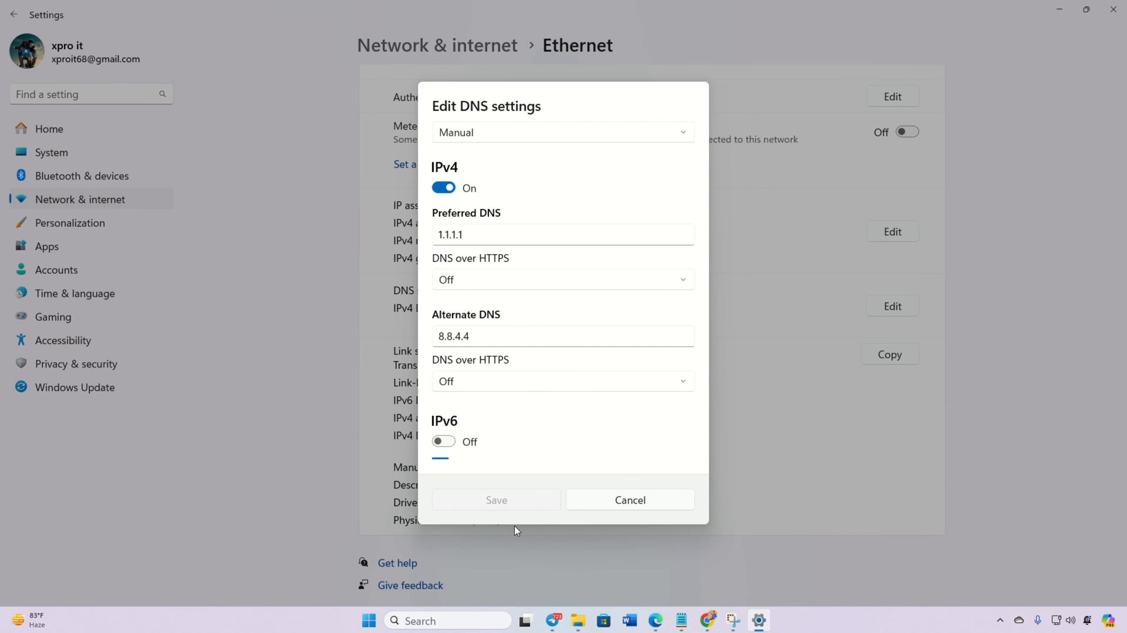
click(629, 499)
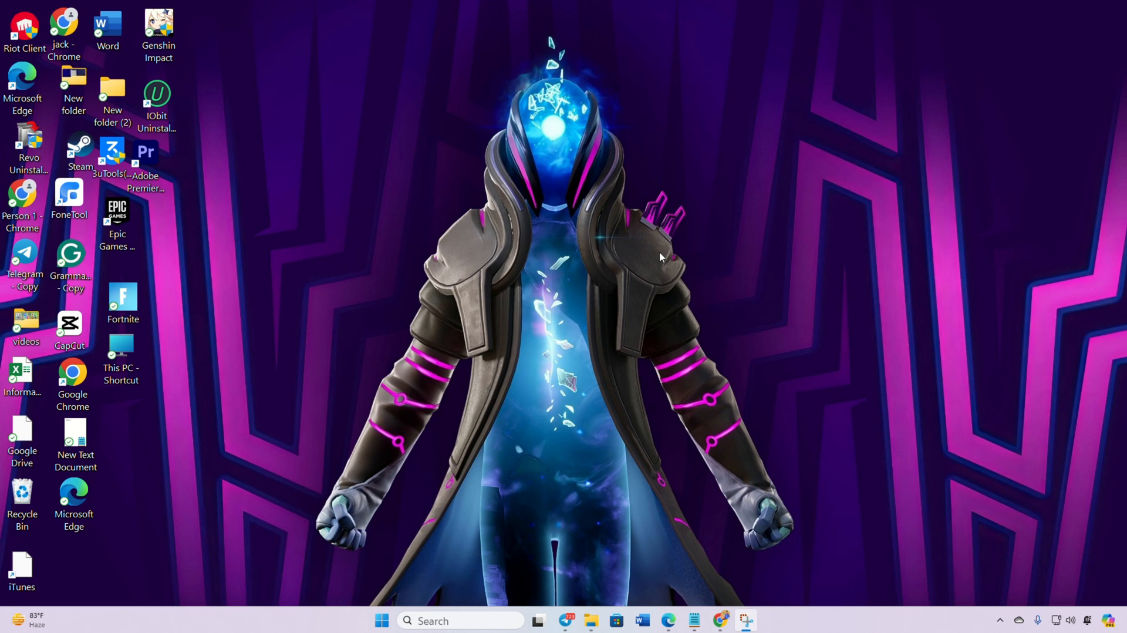
mouse_move(420, 268)
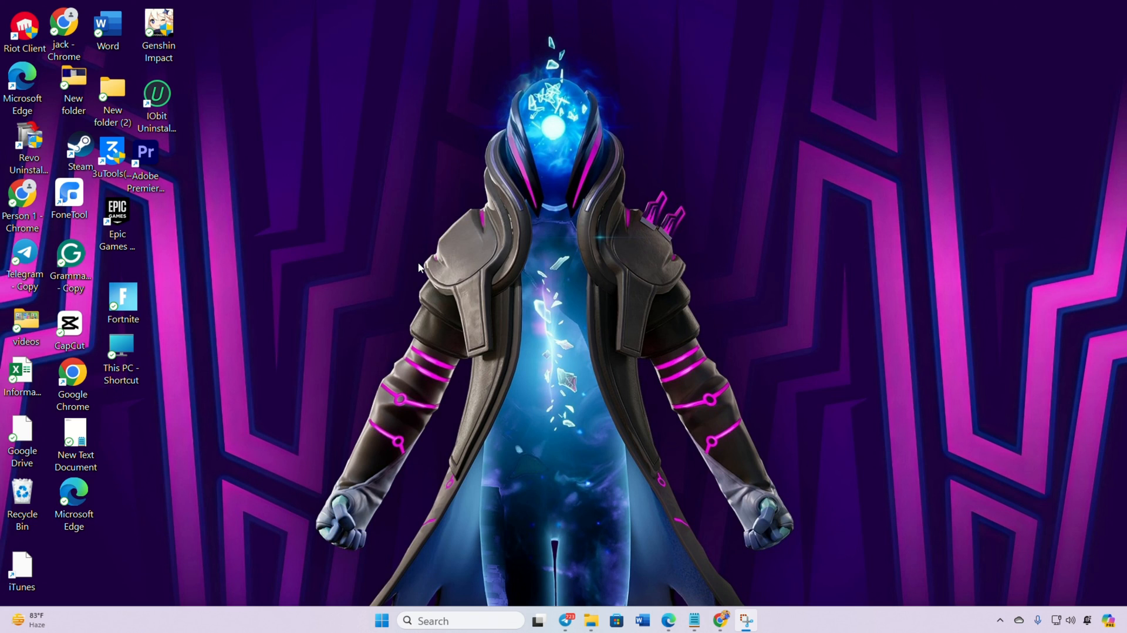